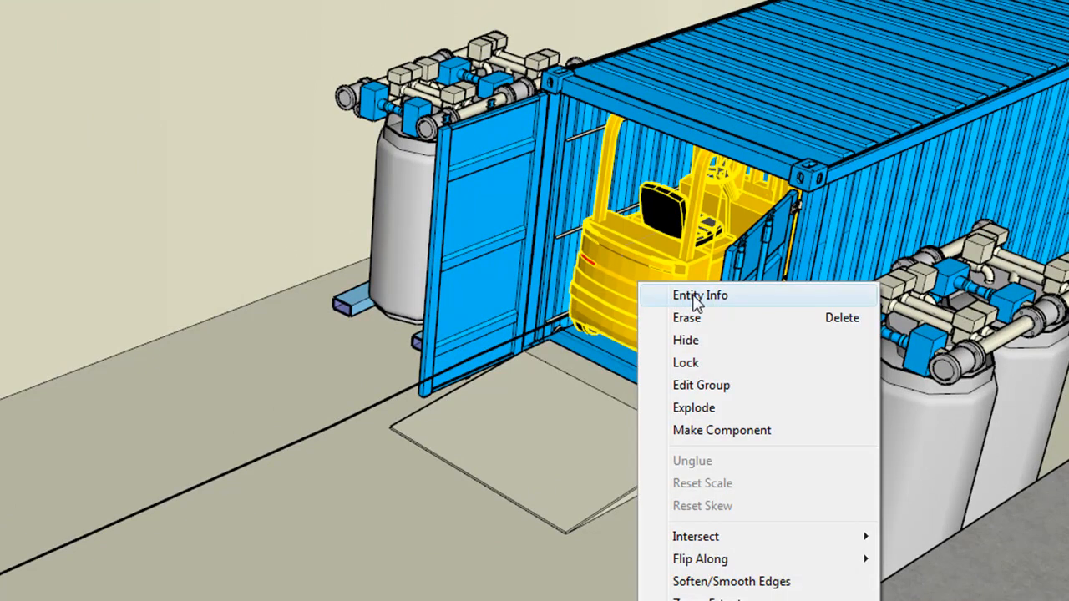
# Review the forklift group's properties, named 'target', and close them
pyautogui.click(700, 294)
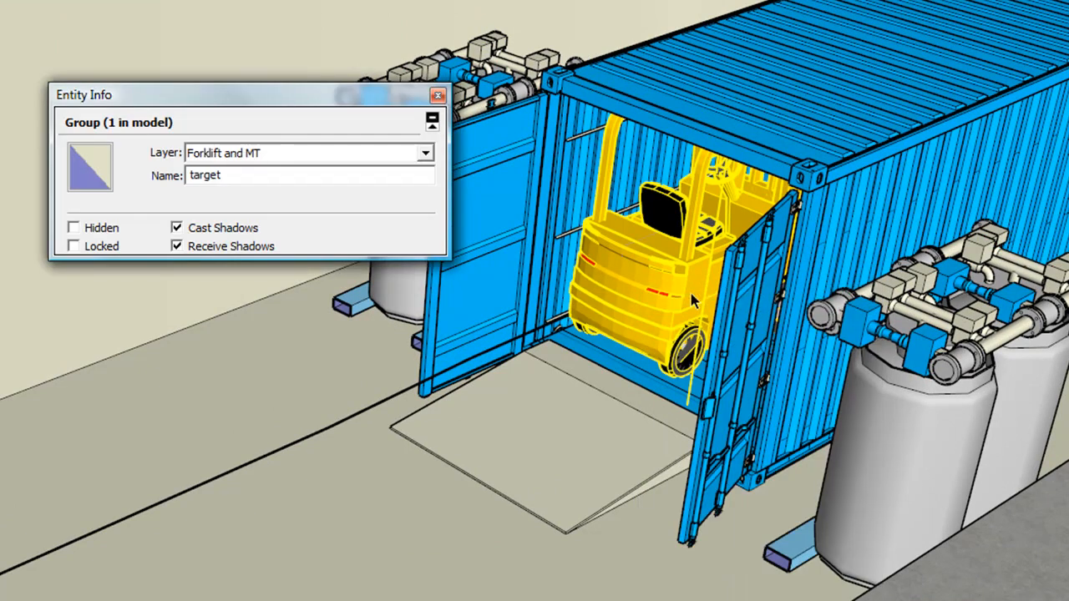
pyautogui.click(250, 175)
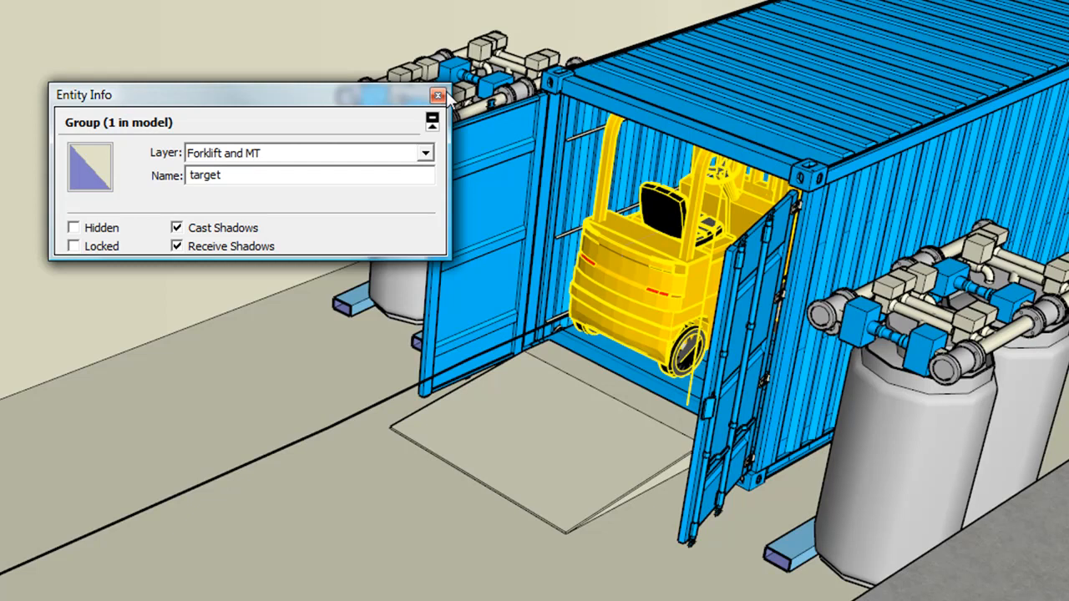
pyautogui.click(438, 95)
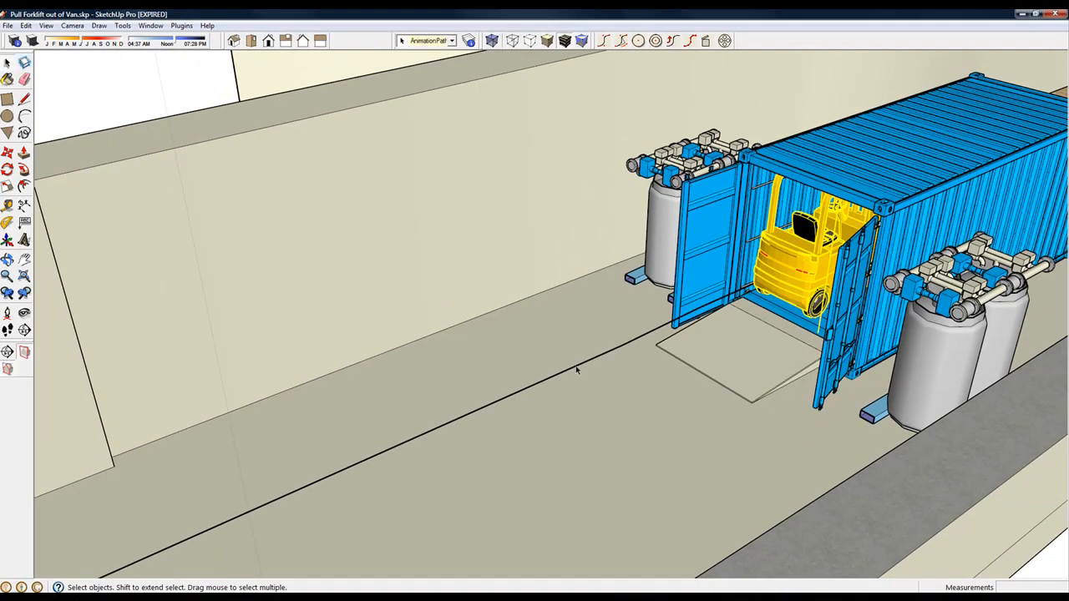
# Review the yellow path's Change Animation Parameters for target and accept them
pyautogui.rightClick(576, 371)
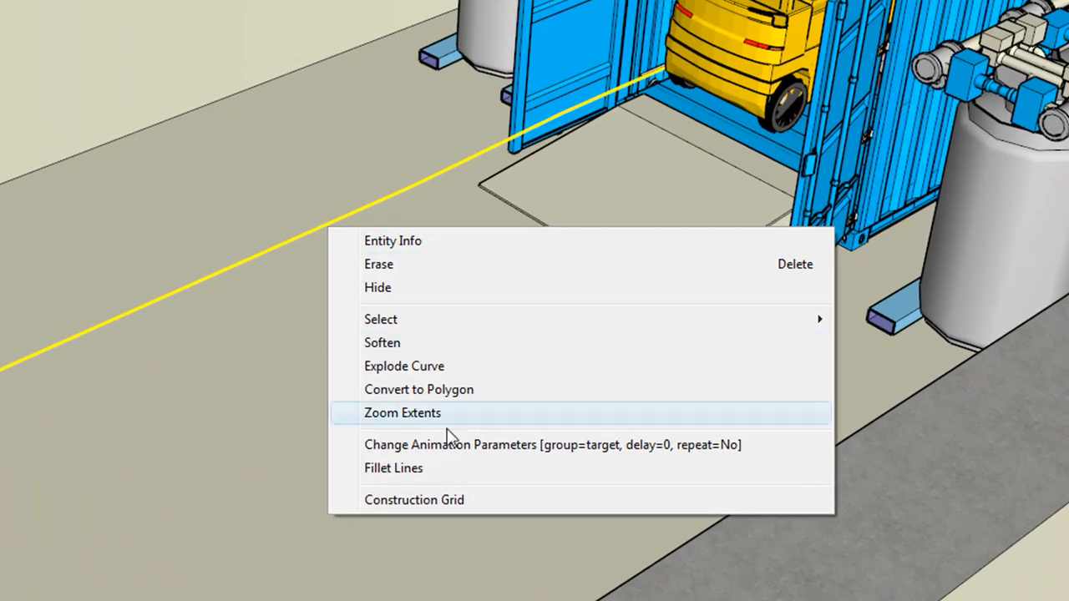
pyautogui.click(401, 412)
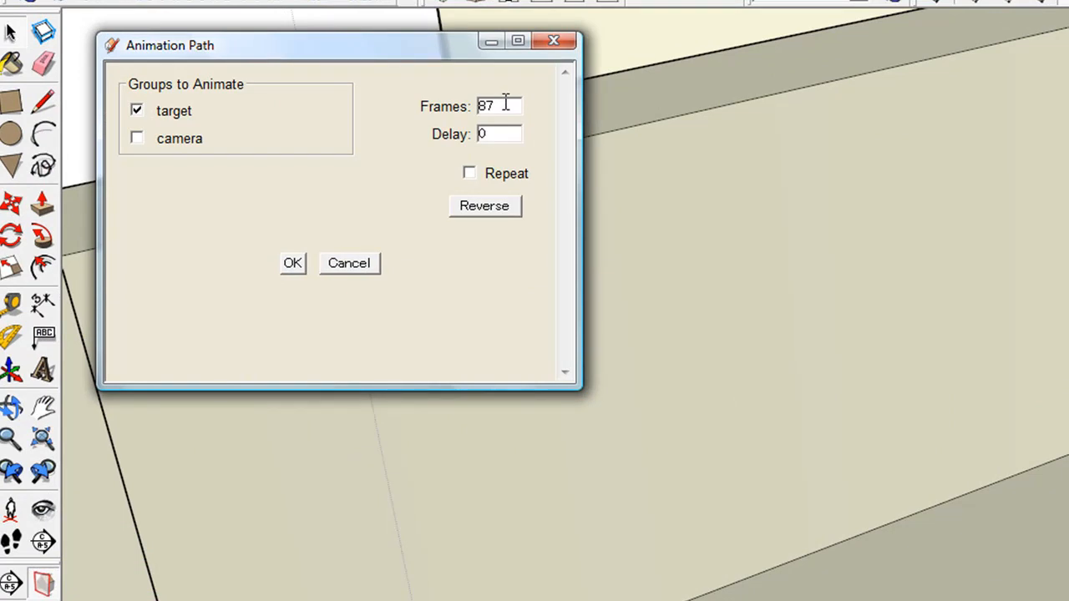
pyautogui.click(291, 262)
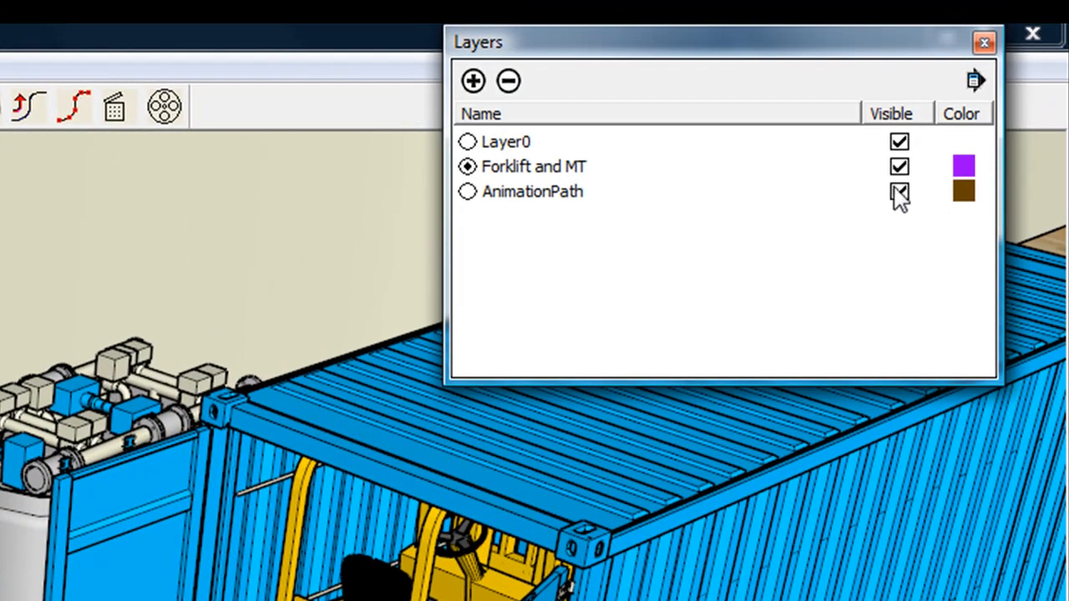
# Hide the AnimationPath layer in the Layers window and close it
pyautogui.click(899, 191)
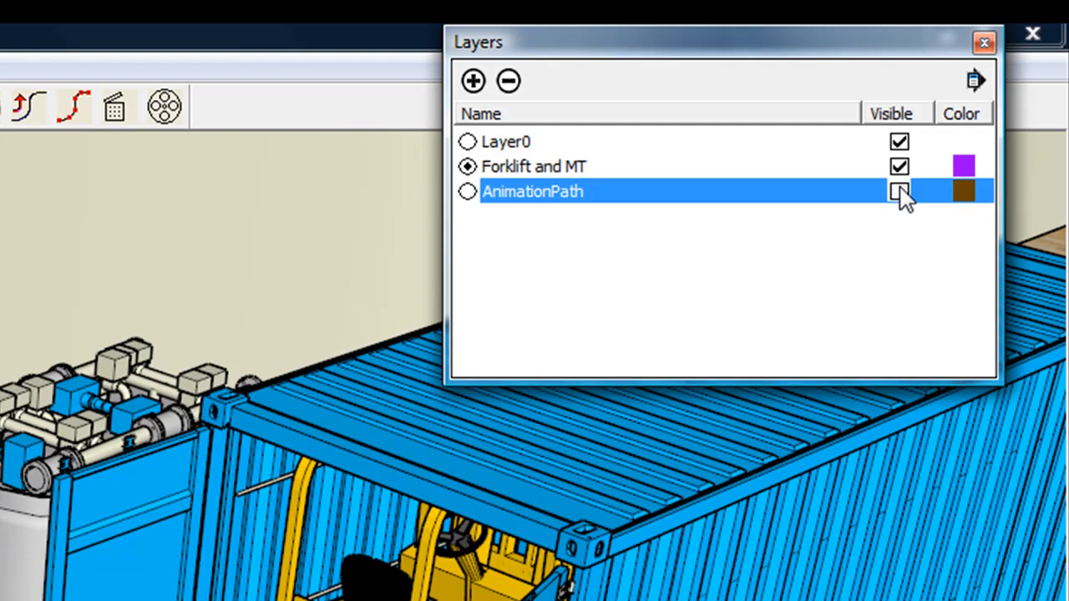
pyautogui.click(899, 190)
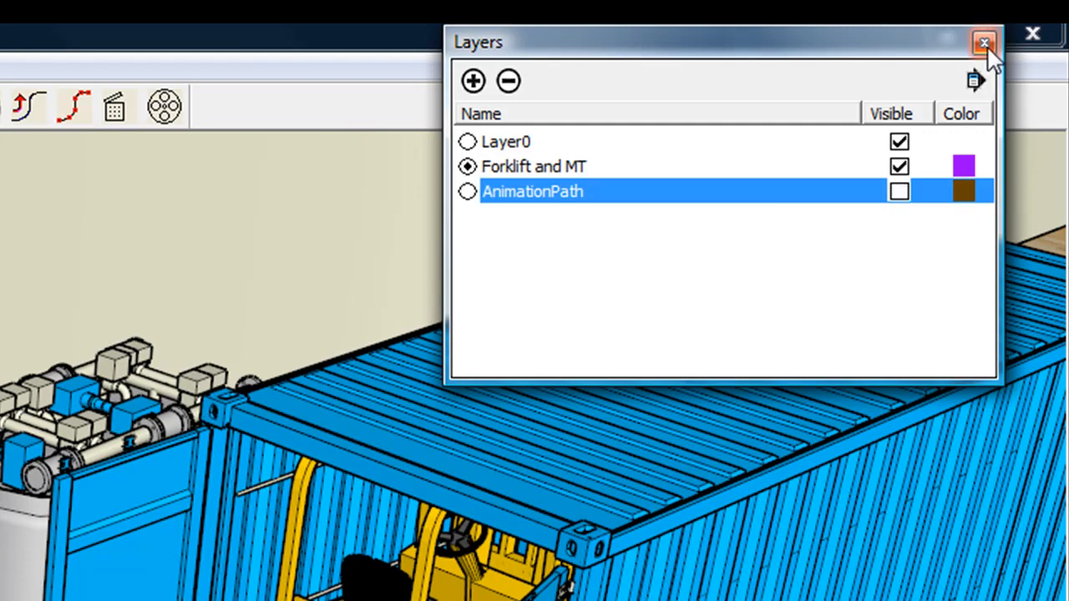
pyautogui.click(984, 42)
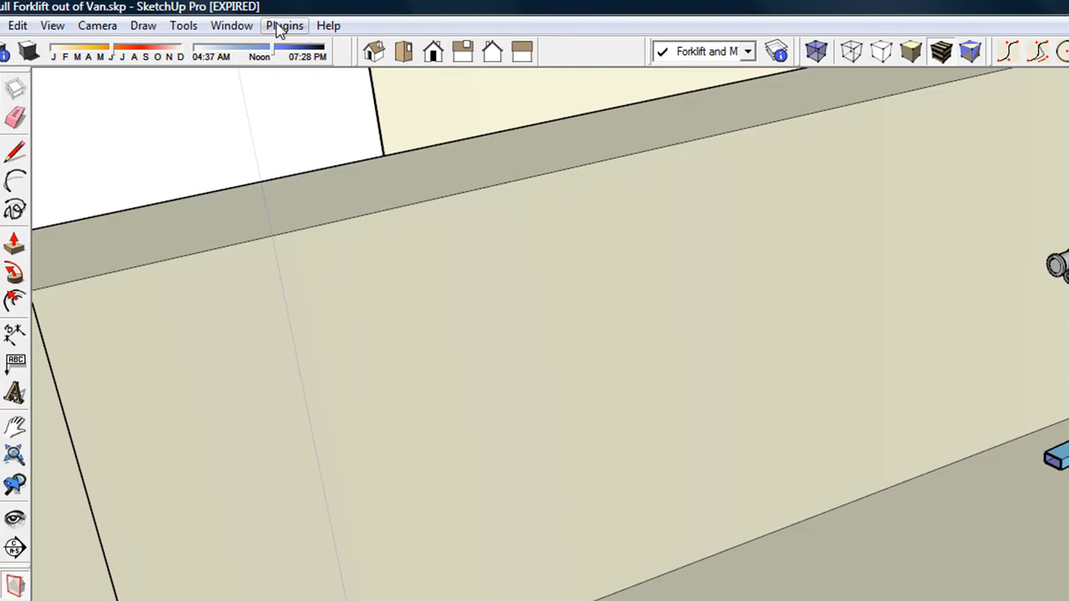
# Run SU Animate! Preview Animation with 87 scenes, backing the forklift out of the container
pyautogui.click(284, 25)
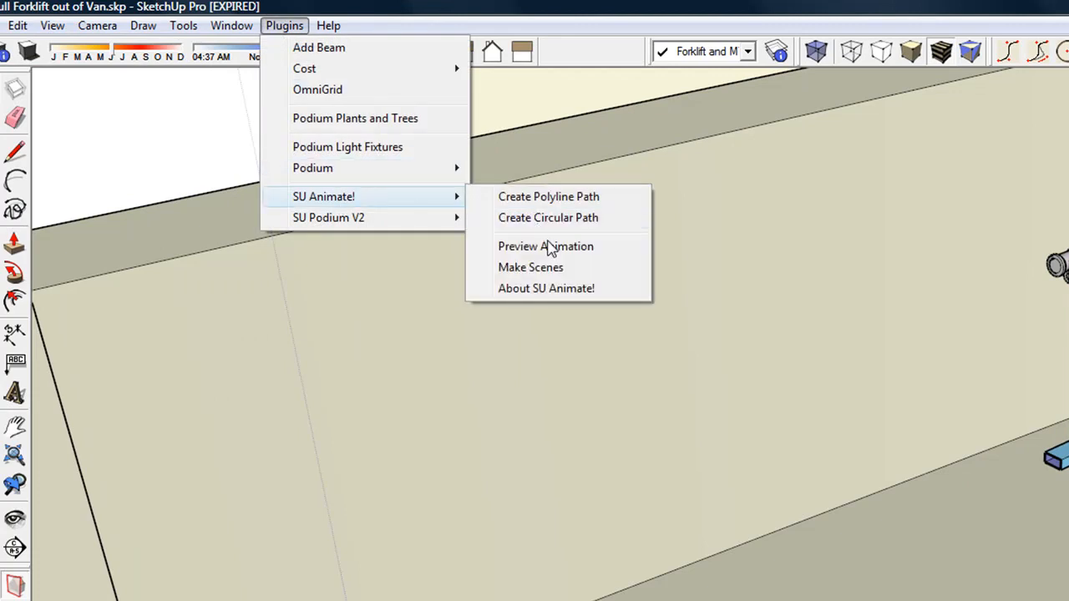
pyautogui.moveTo(548, 250)
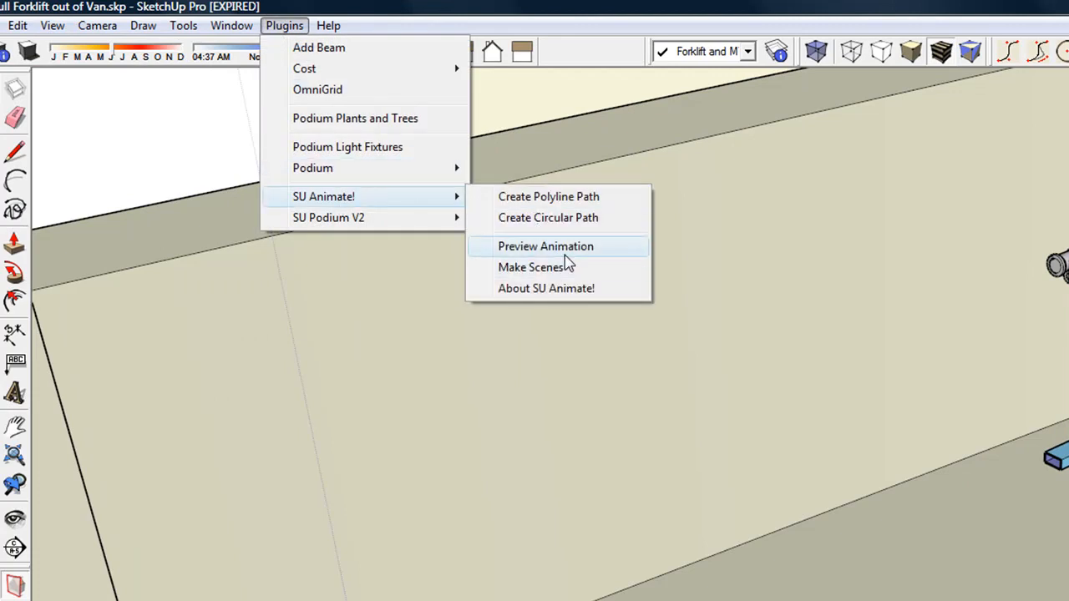
pyautogui.click(545, 246)
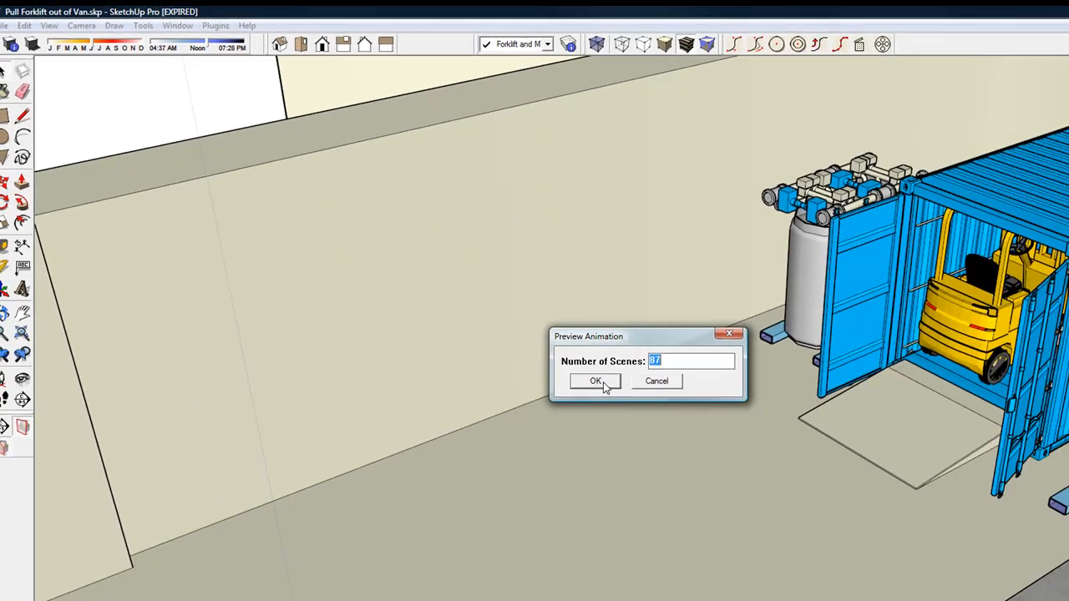
pyautogui.click(595, 381)
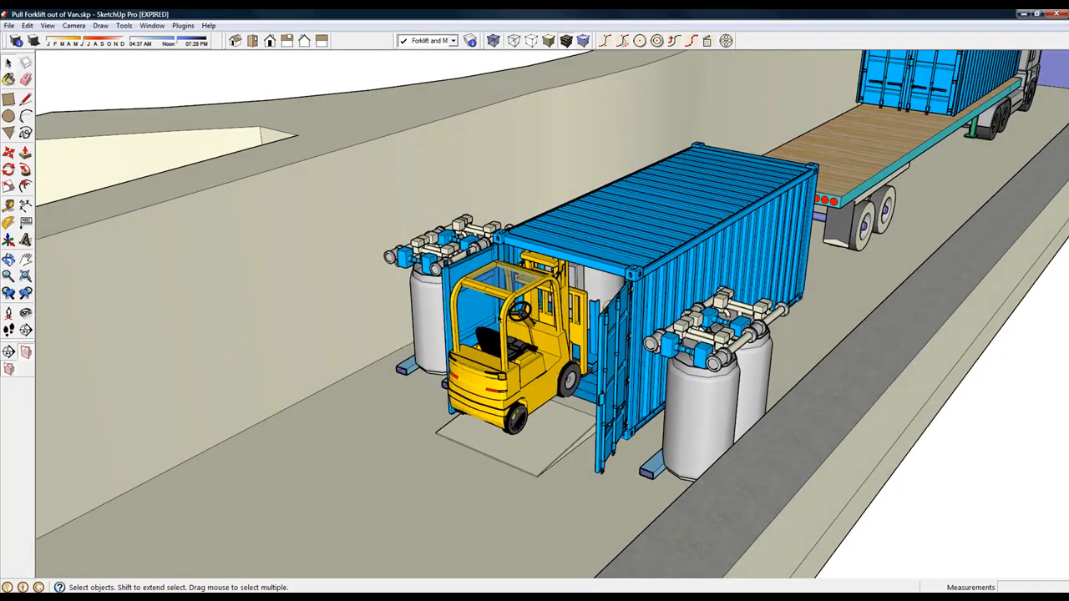